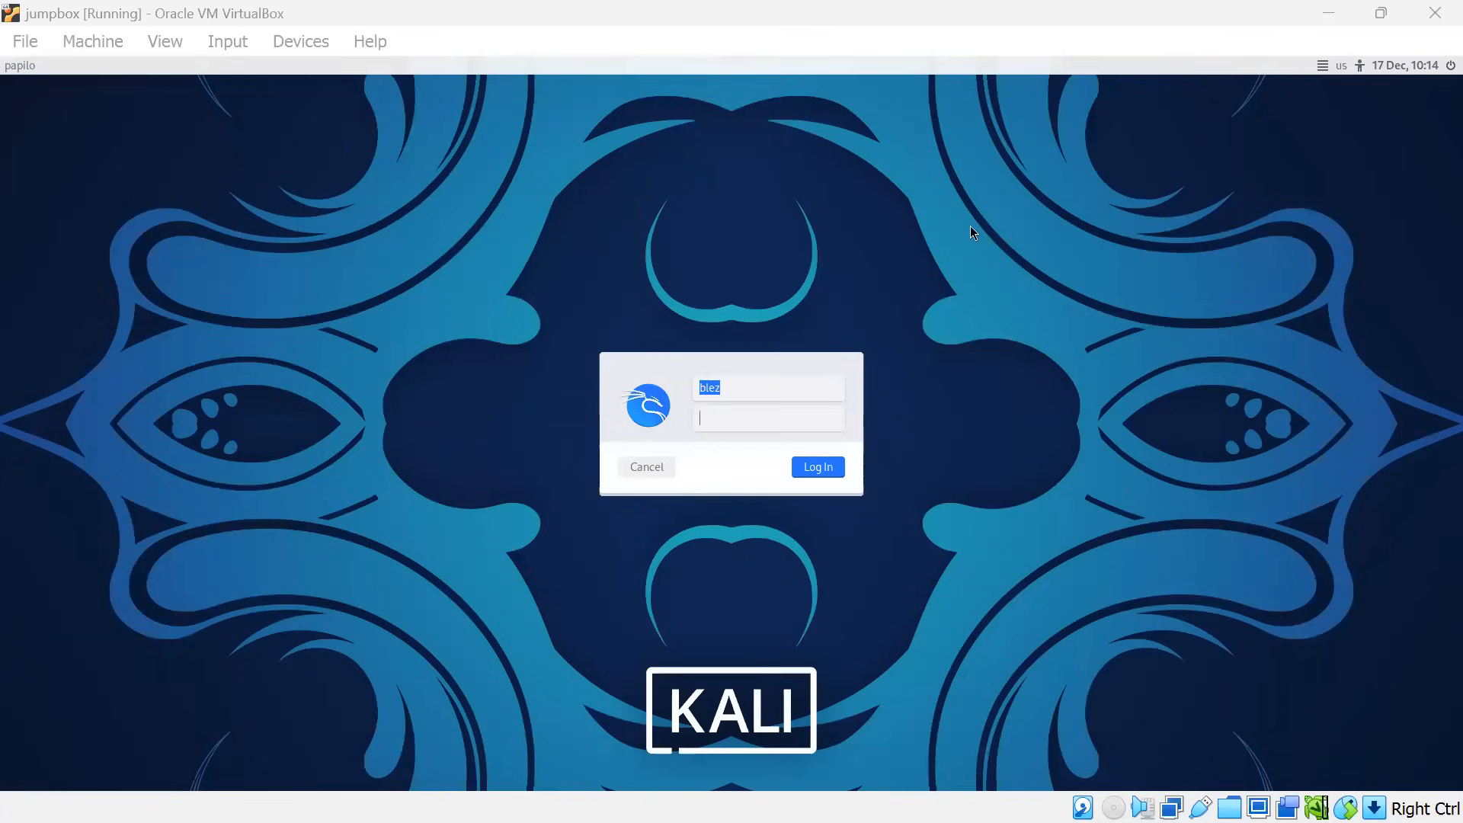
mouse_move(623, 446)
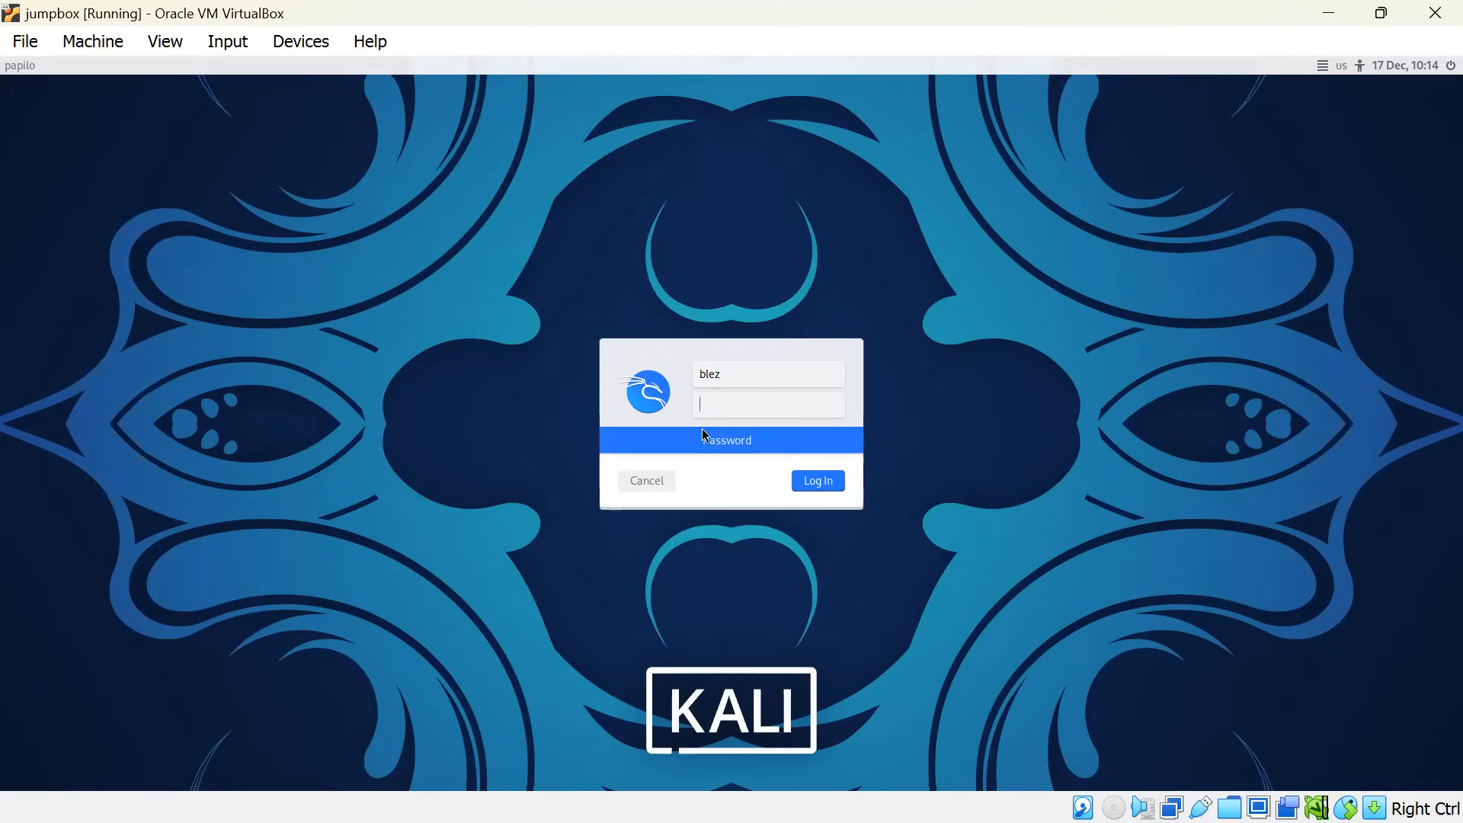
Step: Enter blez's password on the Kali login screen and log in
left_click(816, 481)
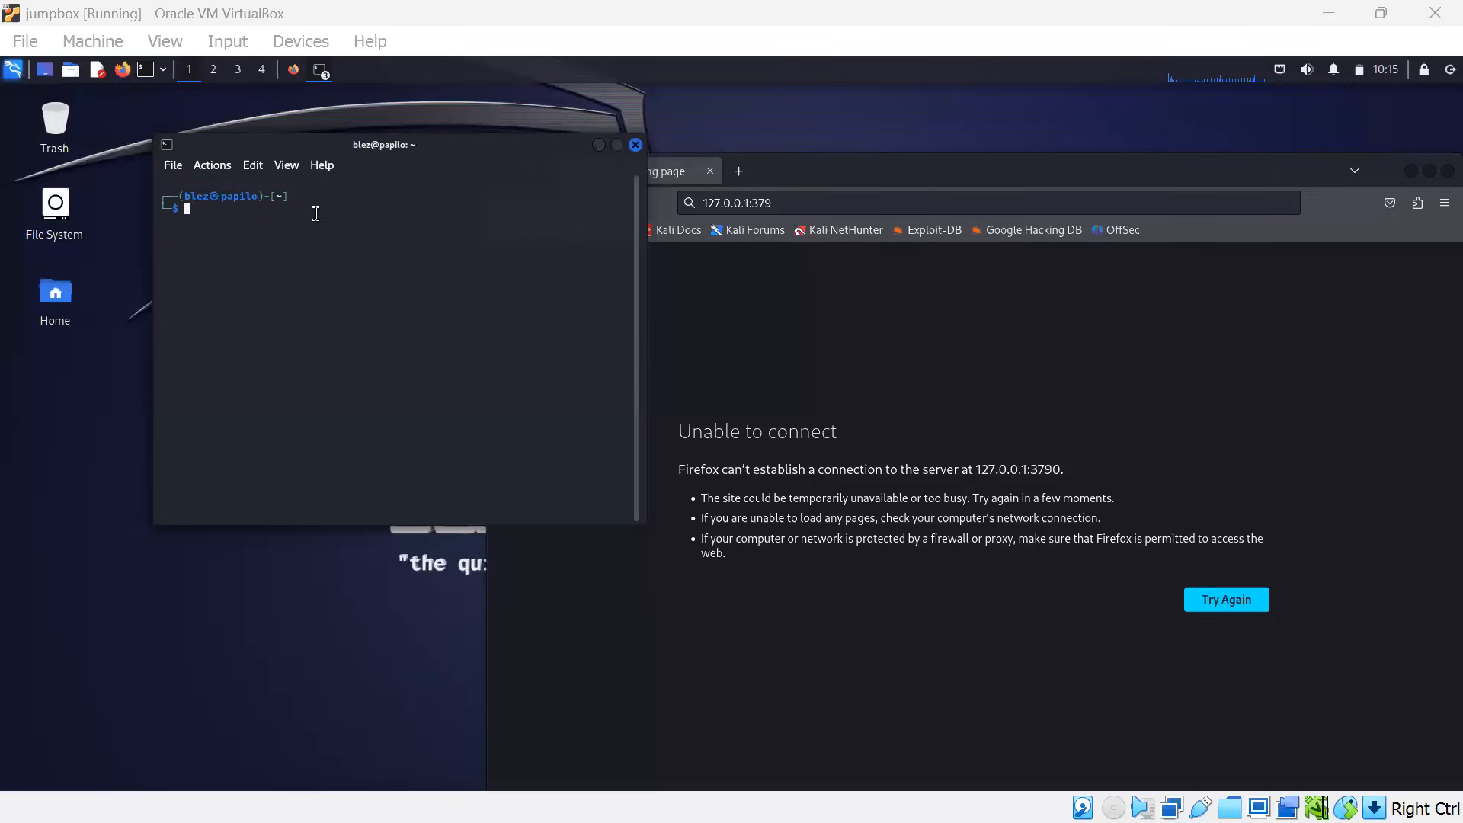
mouse_move(394, 273)
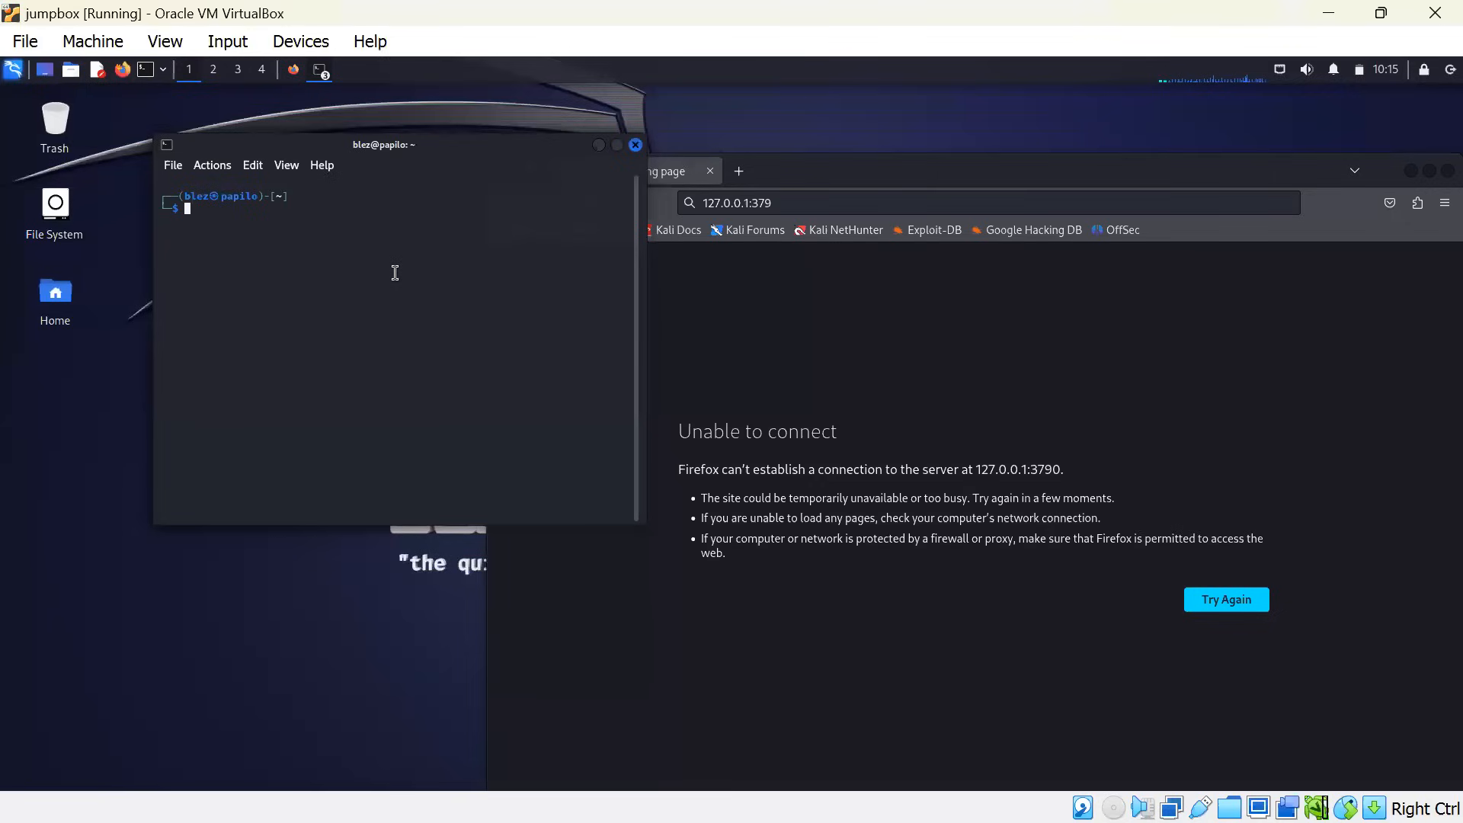
Step: Run whoami, then cat /etc/passwd in the Kali terminal
type("whoami")
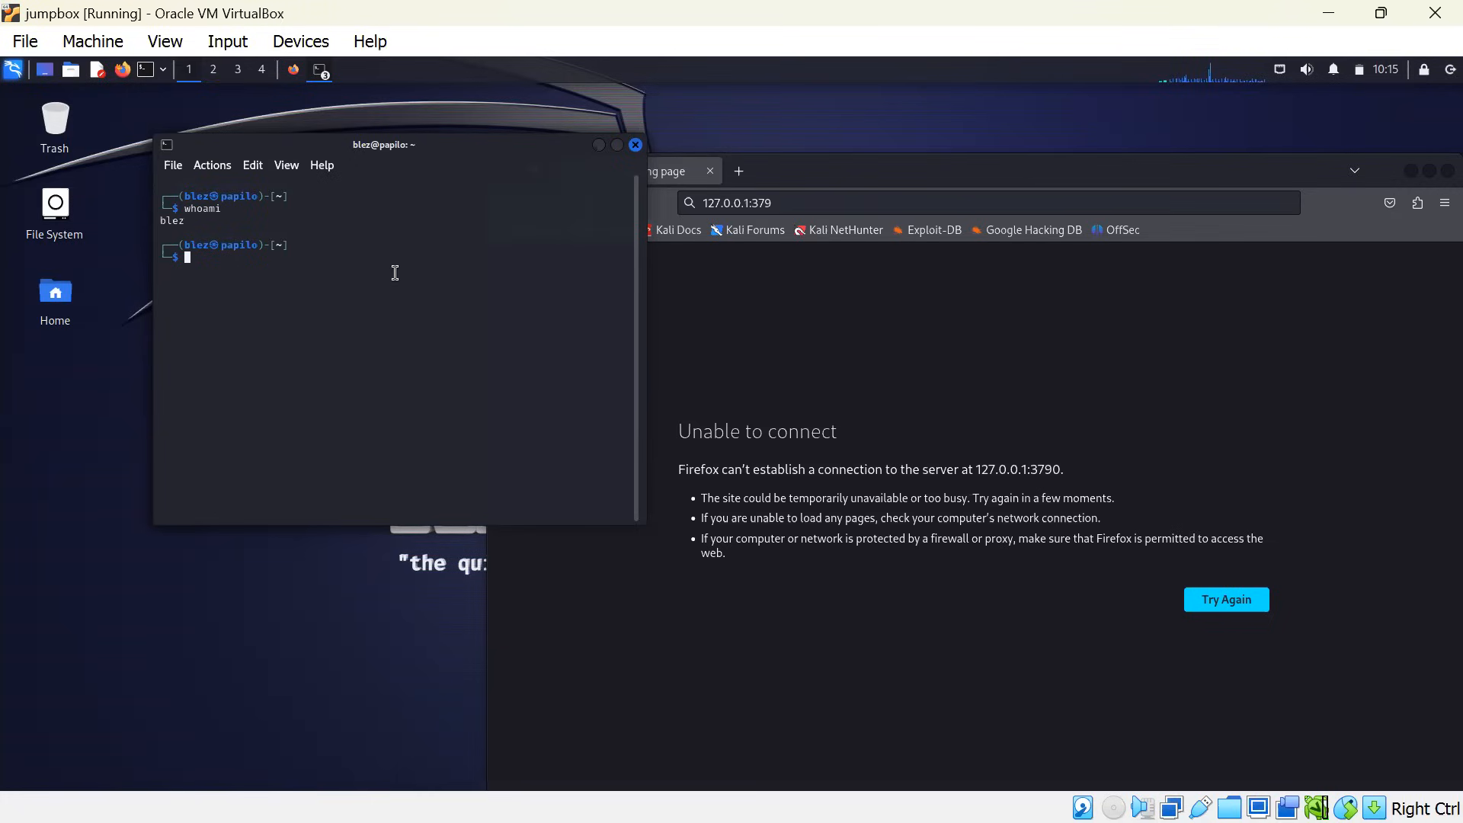
type("cat /")
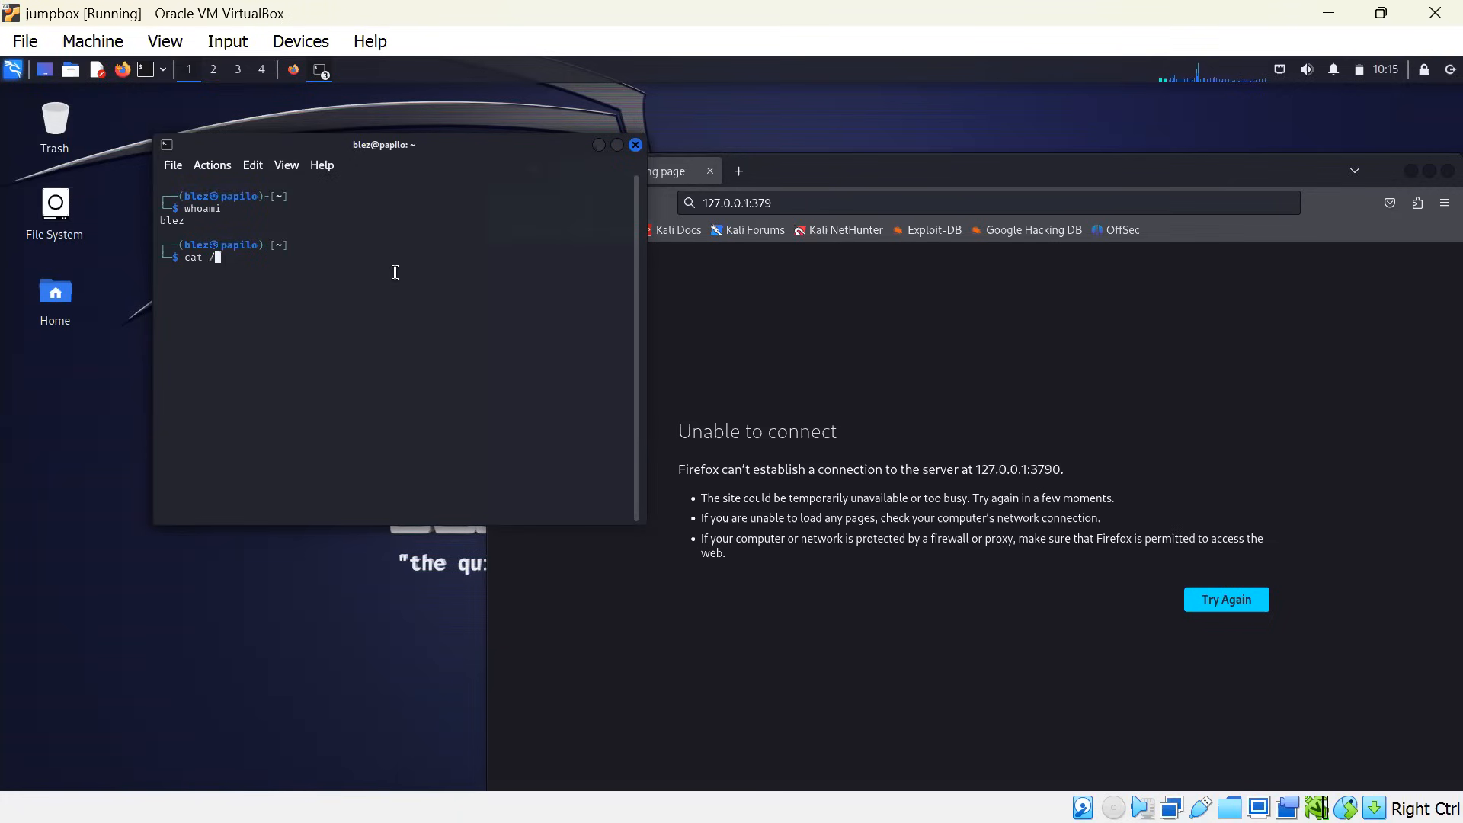
type("etc/passwd")
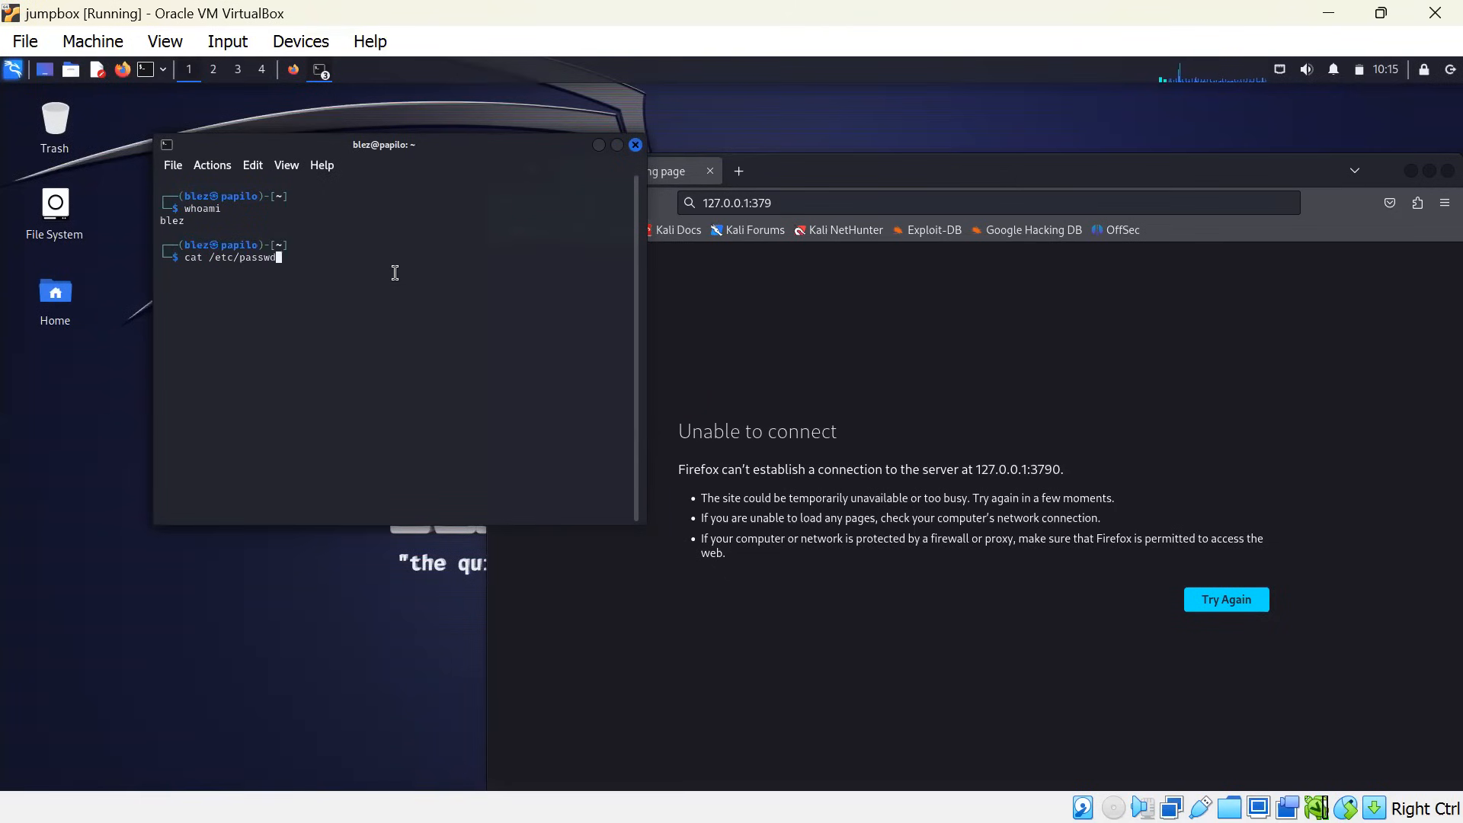
key("Return")
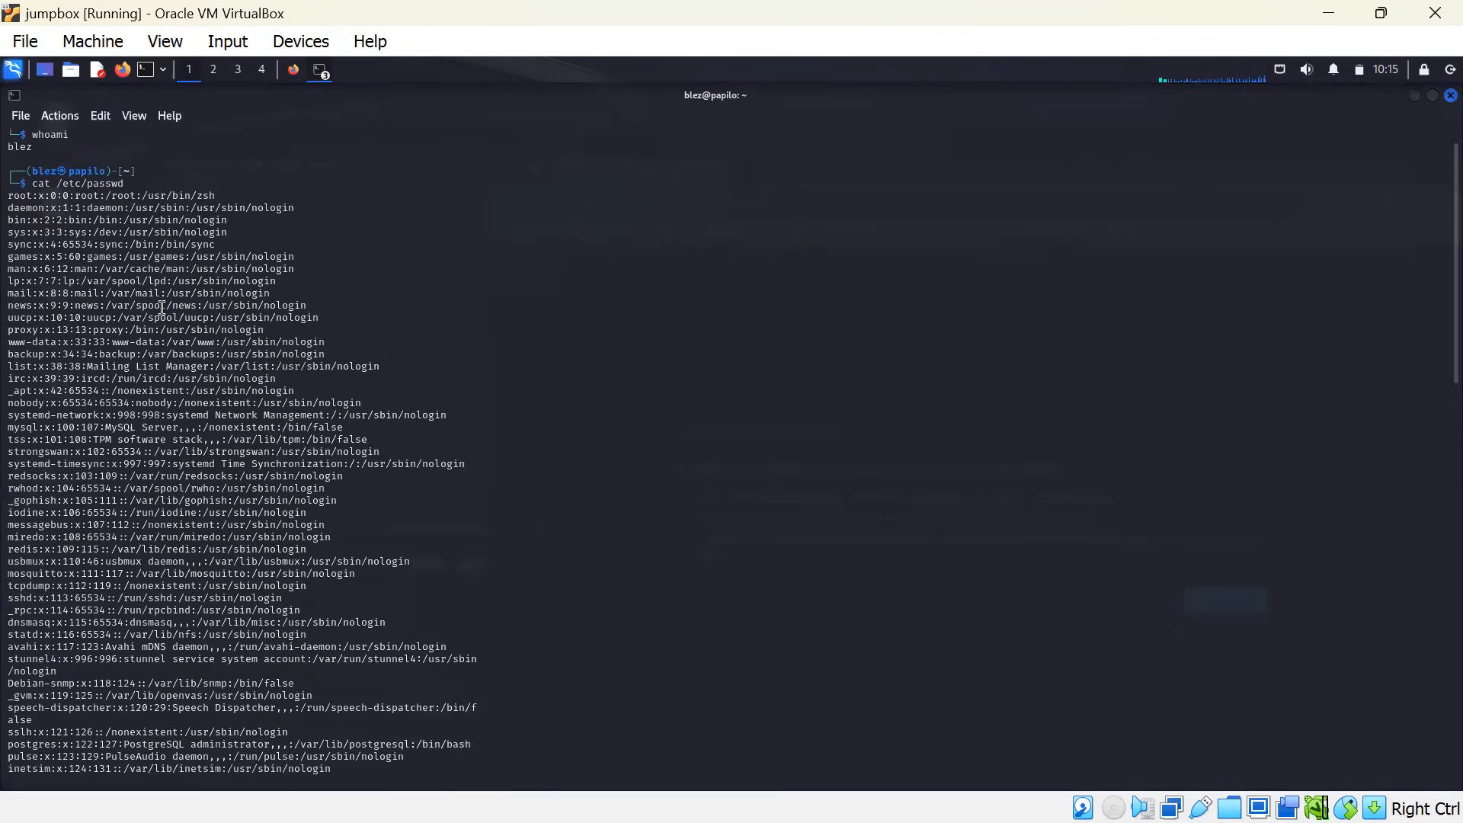
Step: Scroll the /etc/passwd output down to the memo, papilo and blez entries
scroll("down", 3)
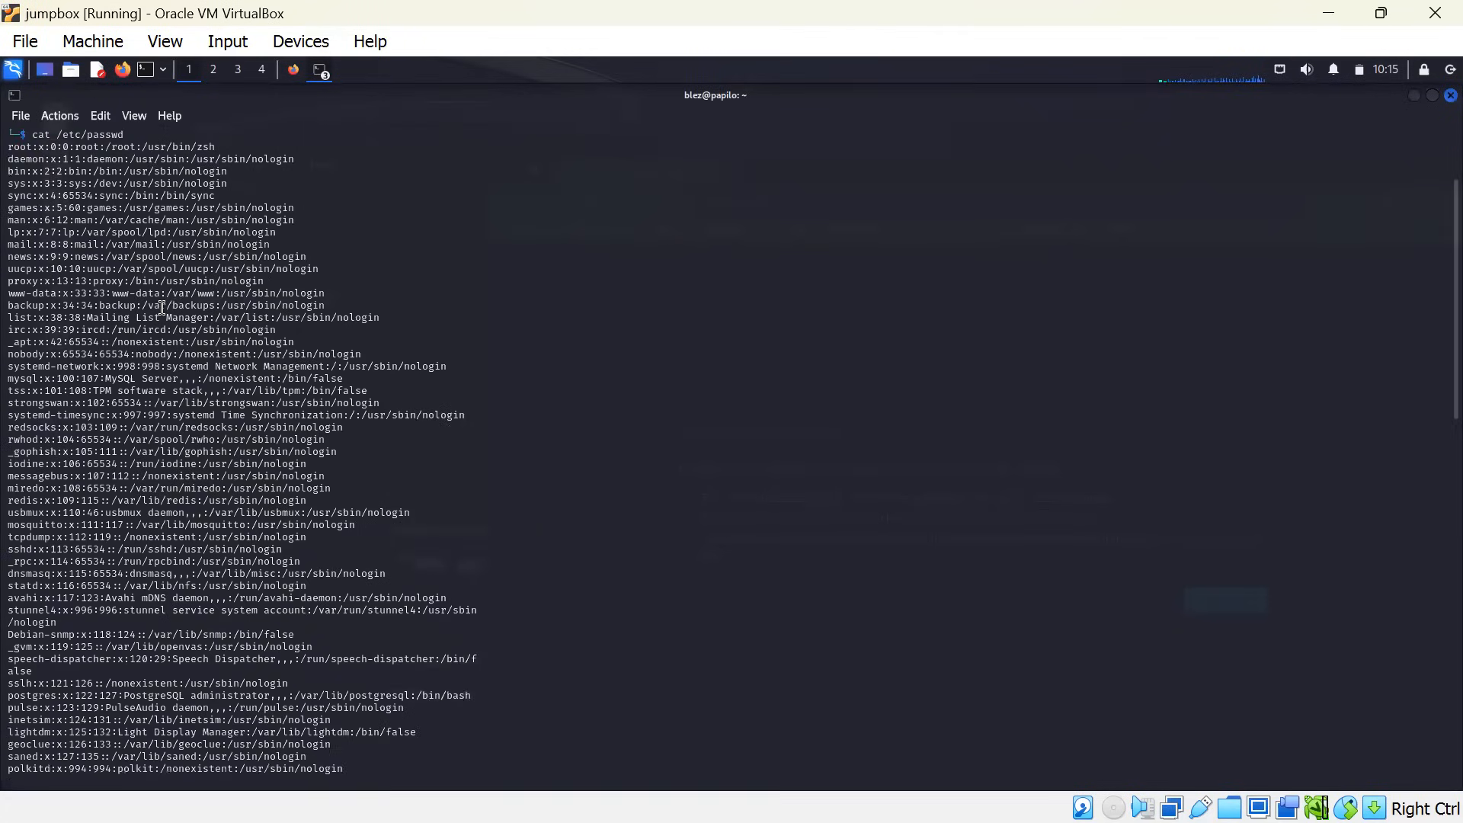
scroll("down", 3)
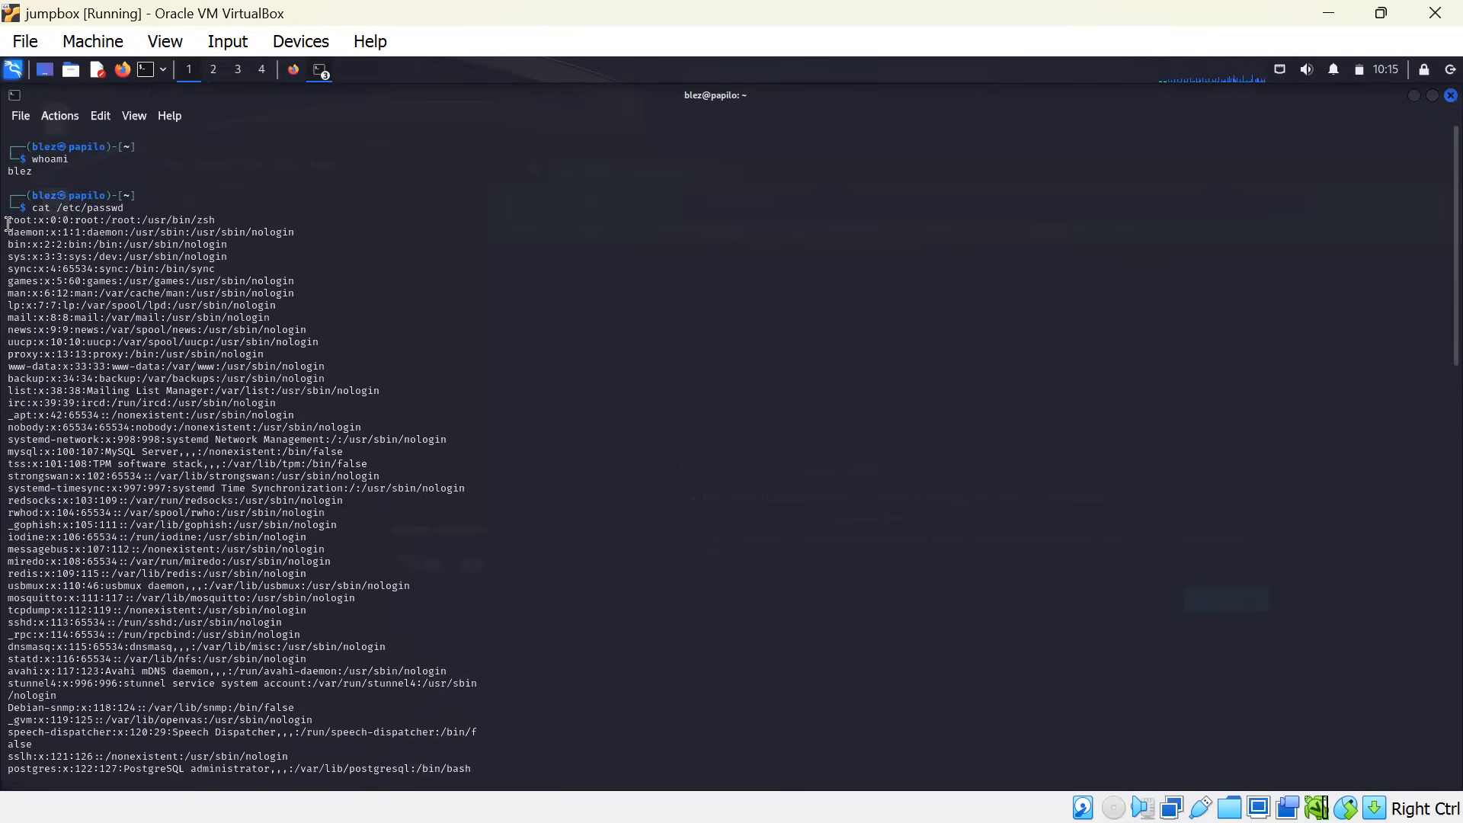
mouse_move(138, 408)
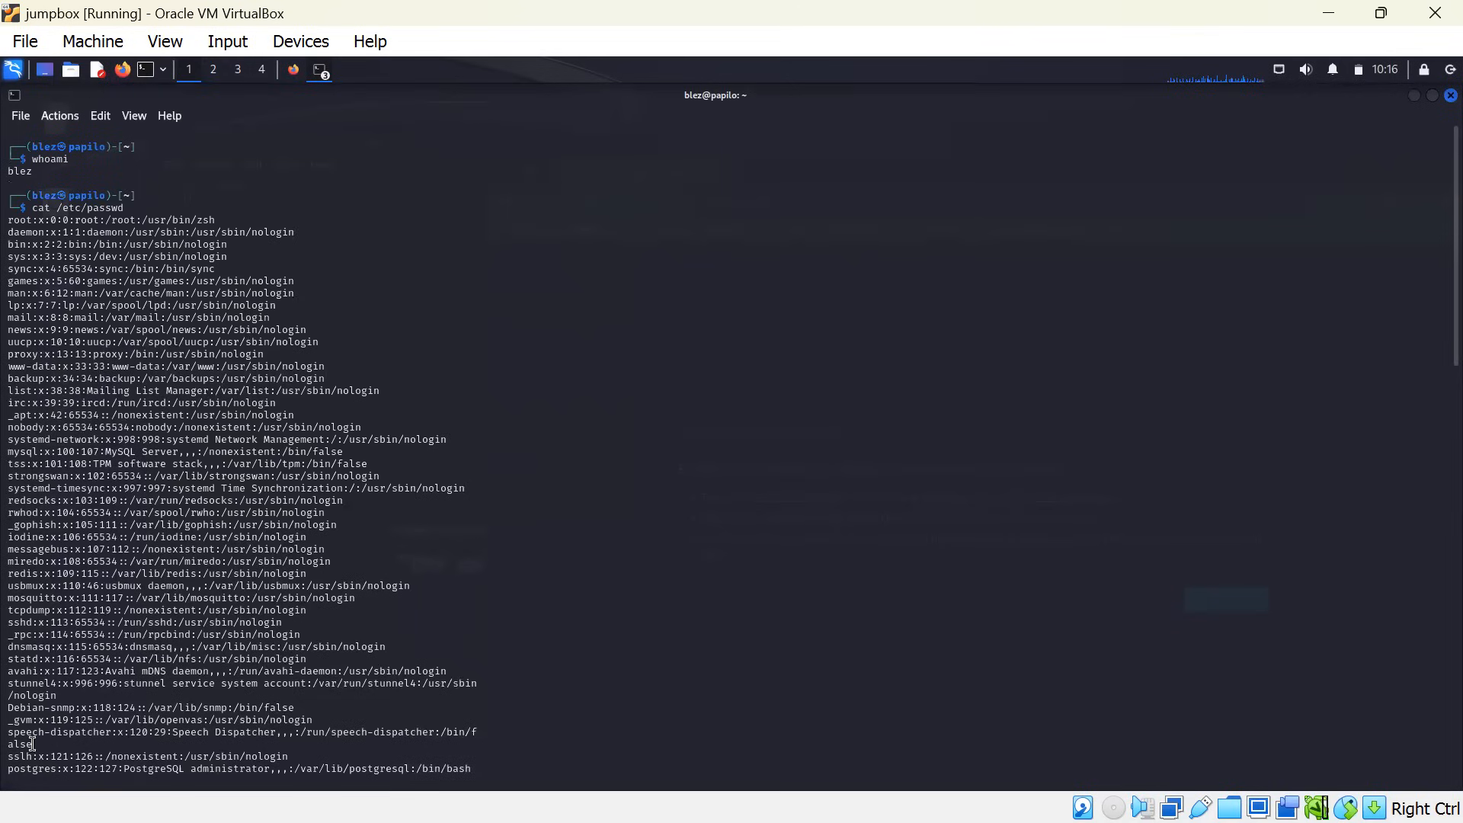
mouse_move(45, 364)
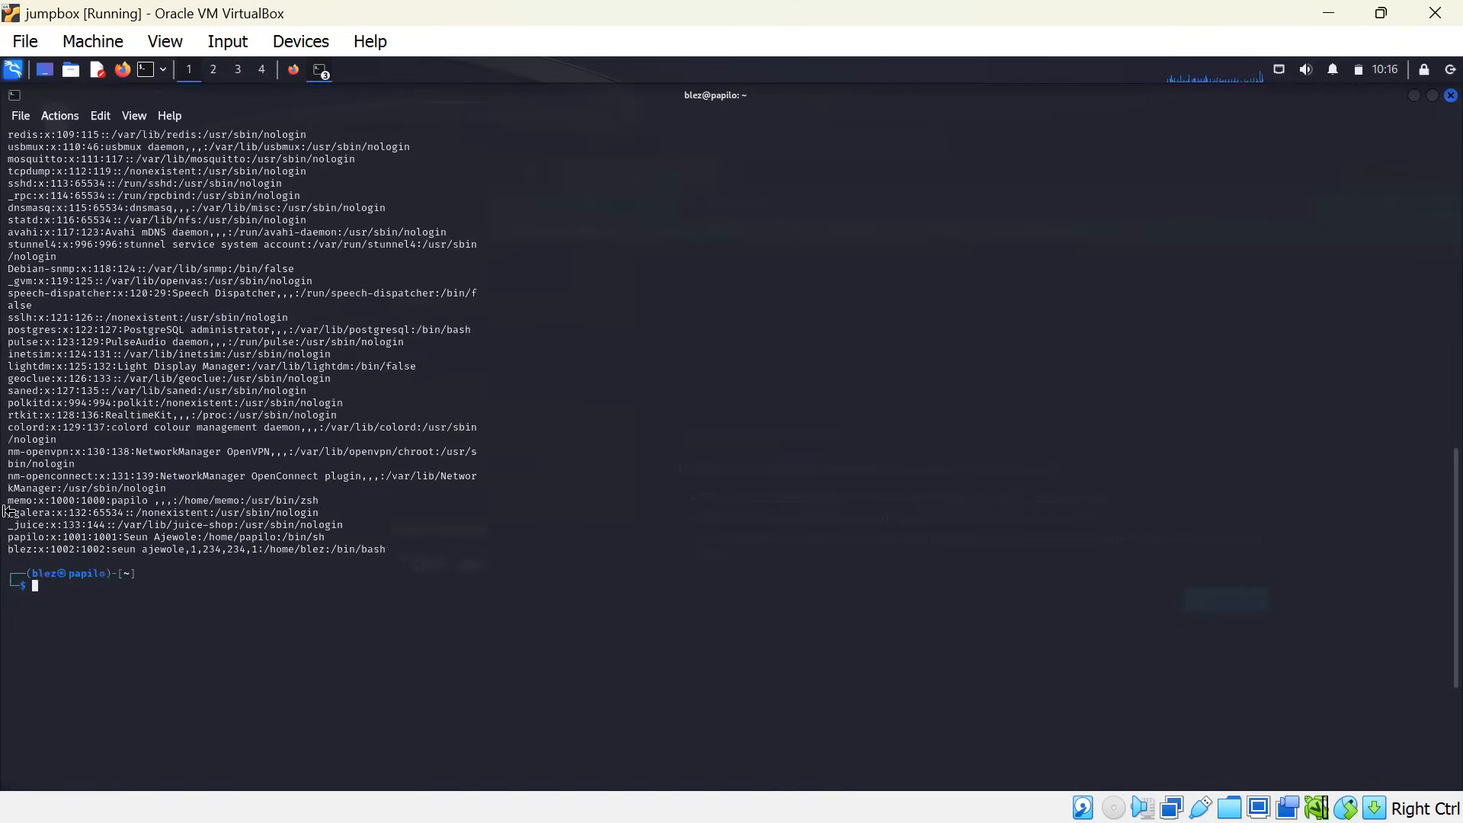
double_click(168, 537)
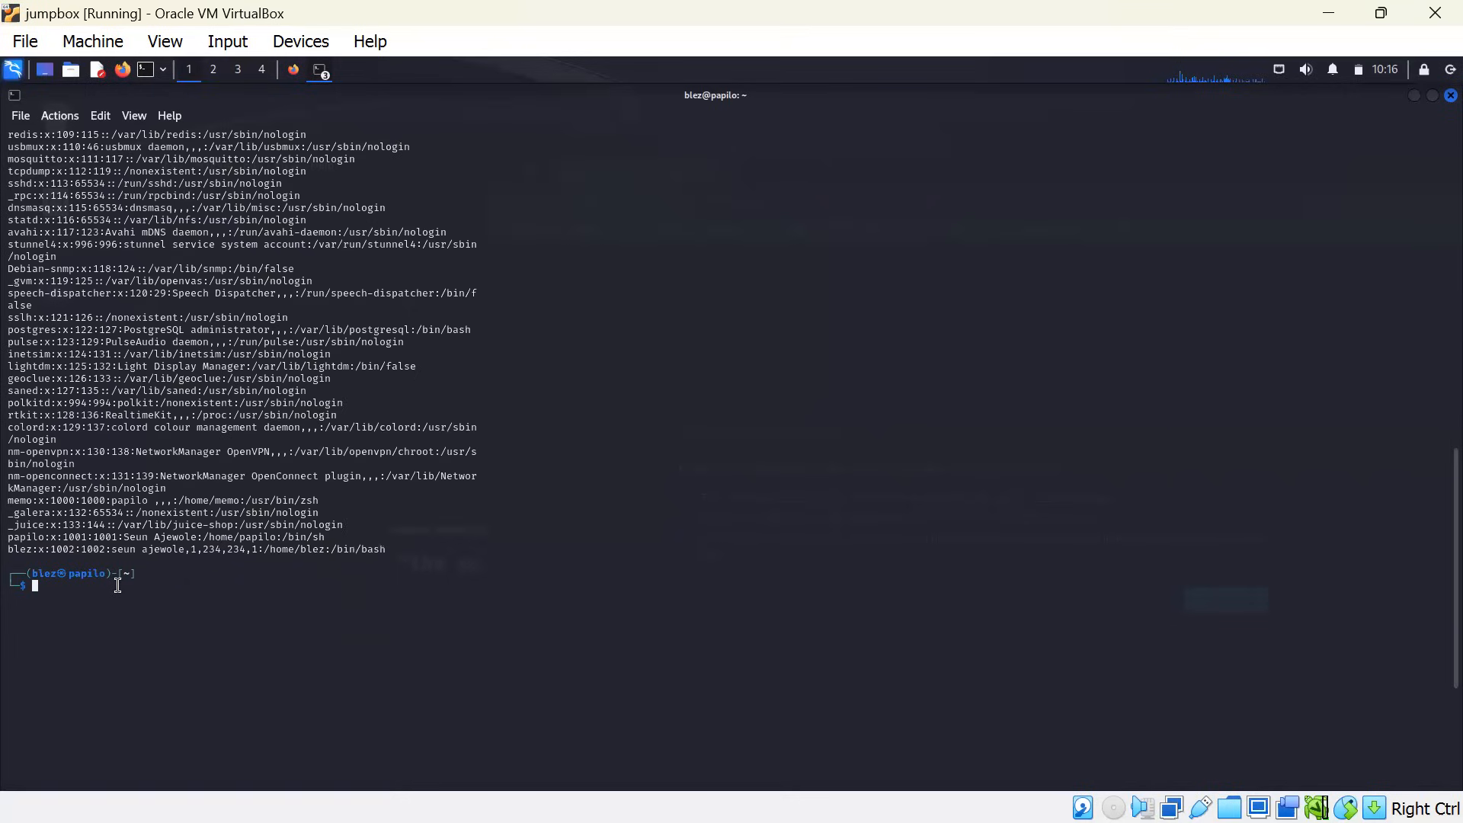
Step: Try reading /etc/shadow with cat and get permission denied
type("cat")
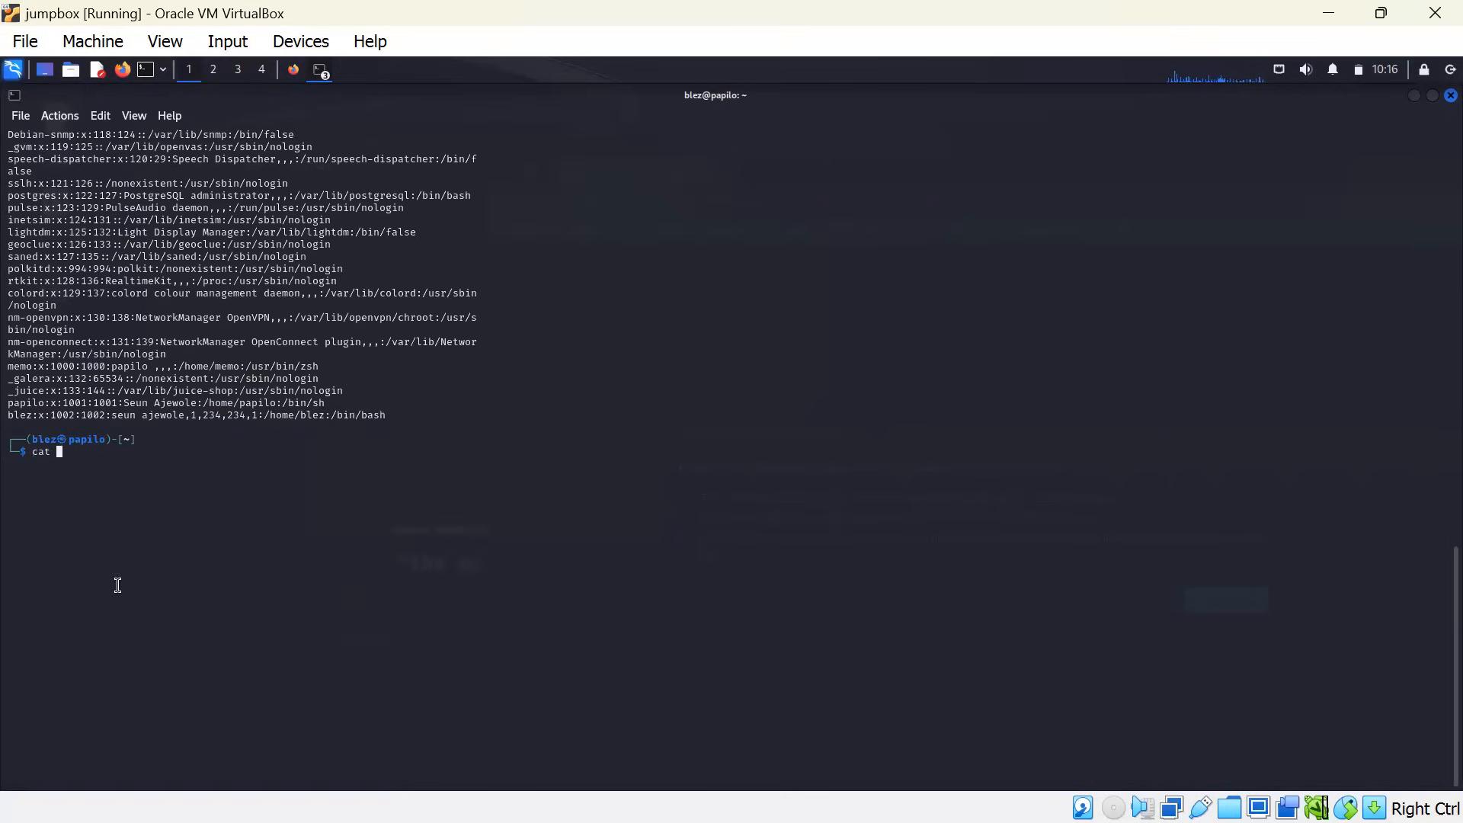
type("/ec")
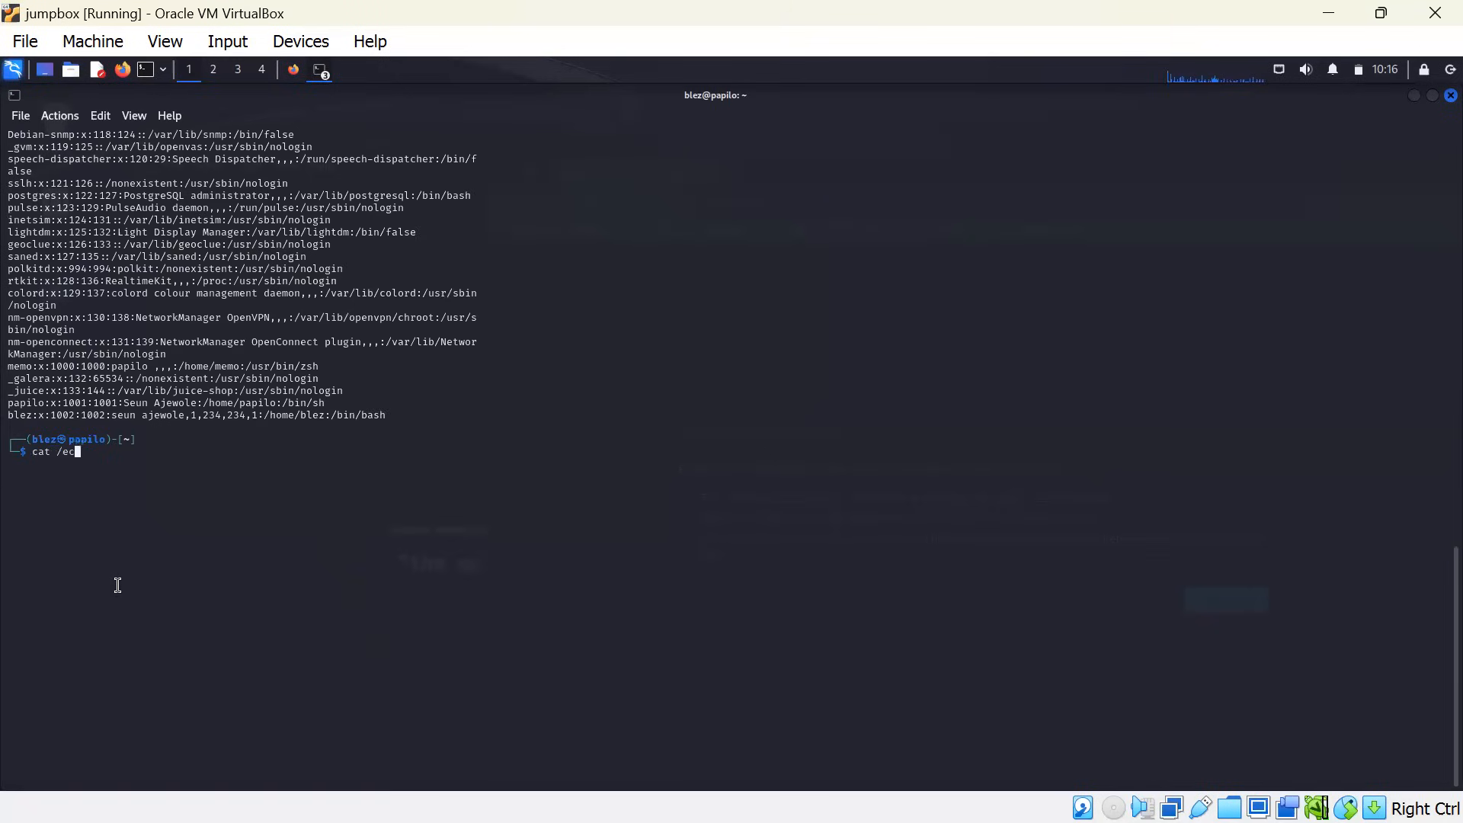
type("c")
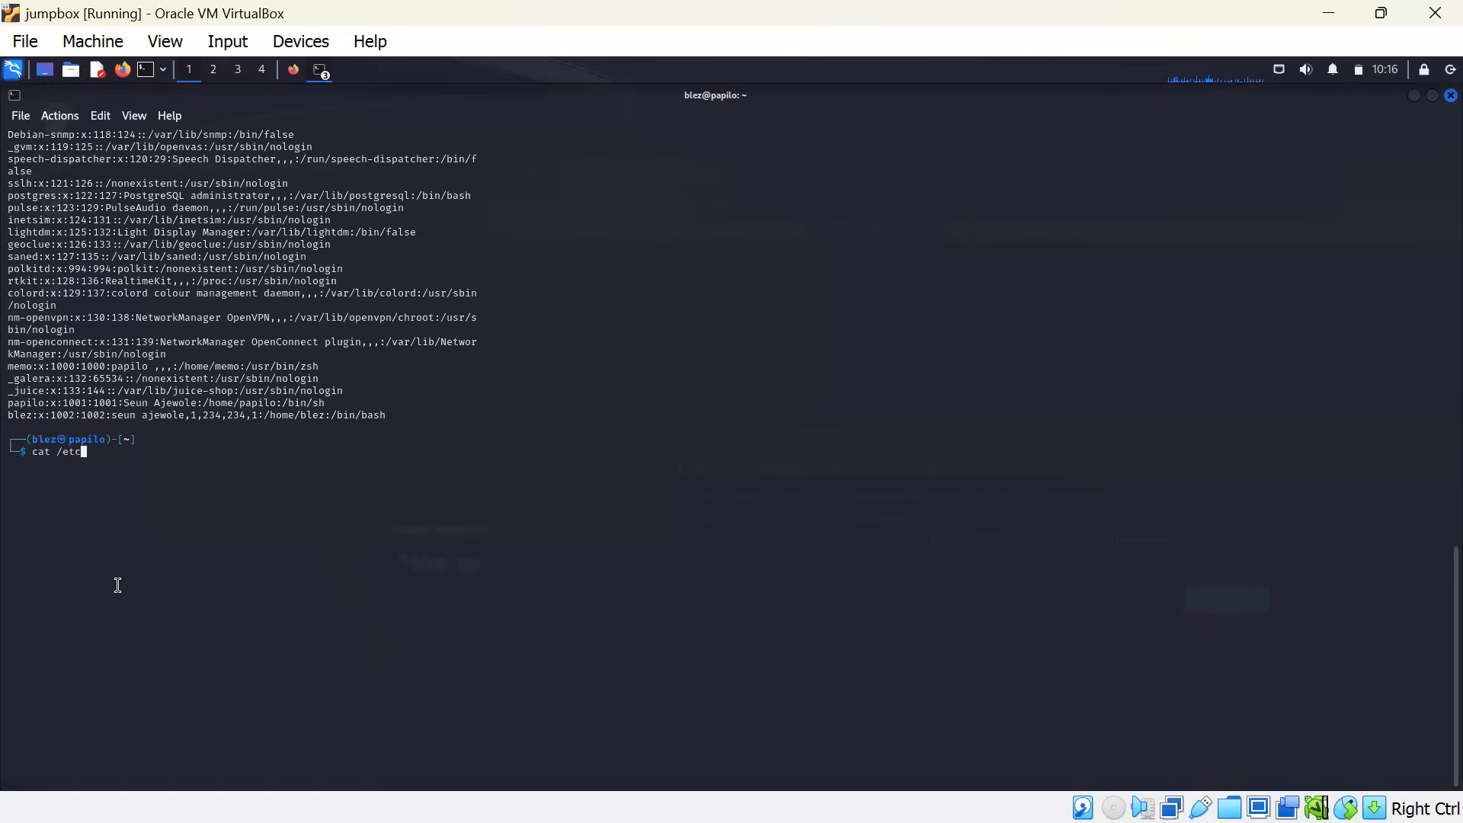
type("shadow")
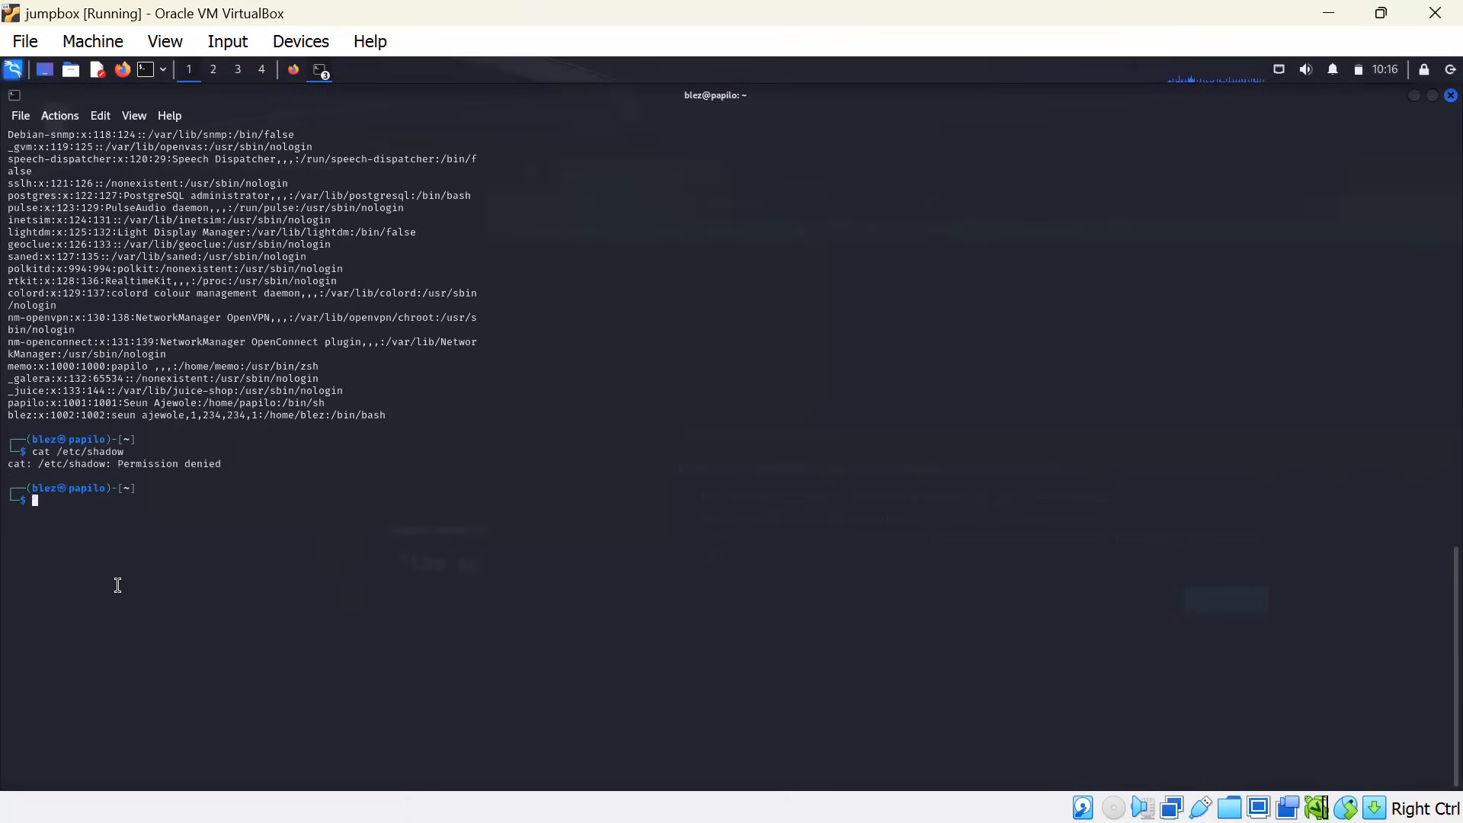
type("cat /etc/shadow")
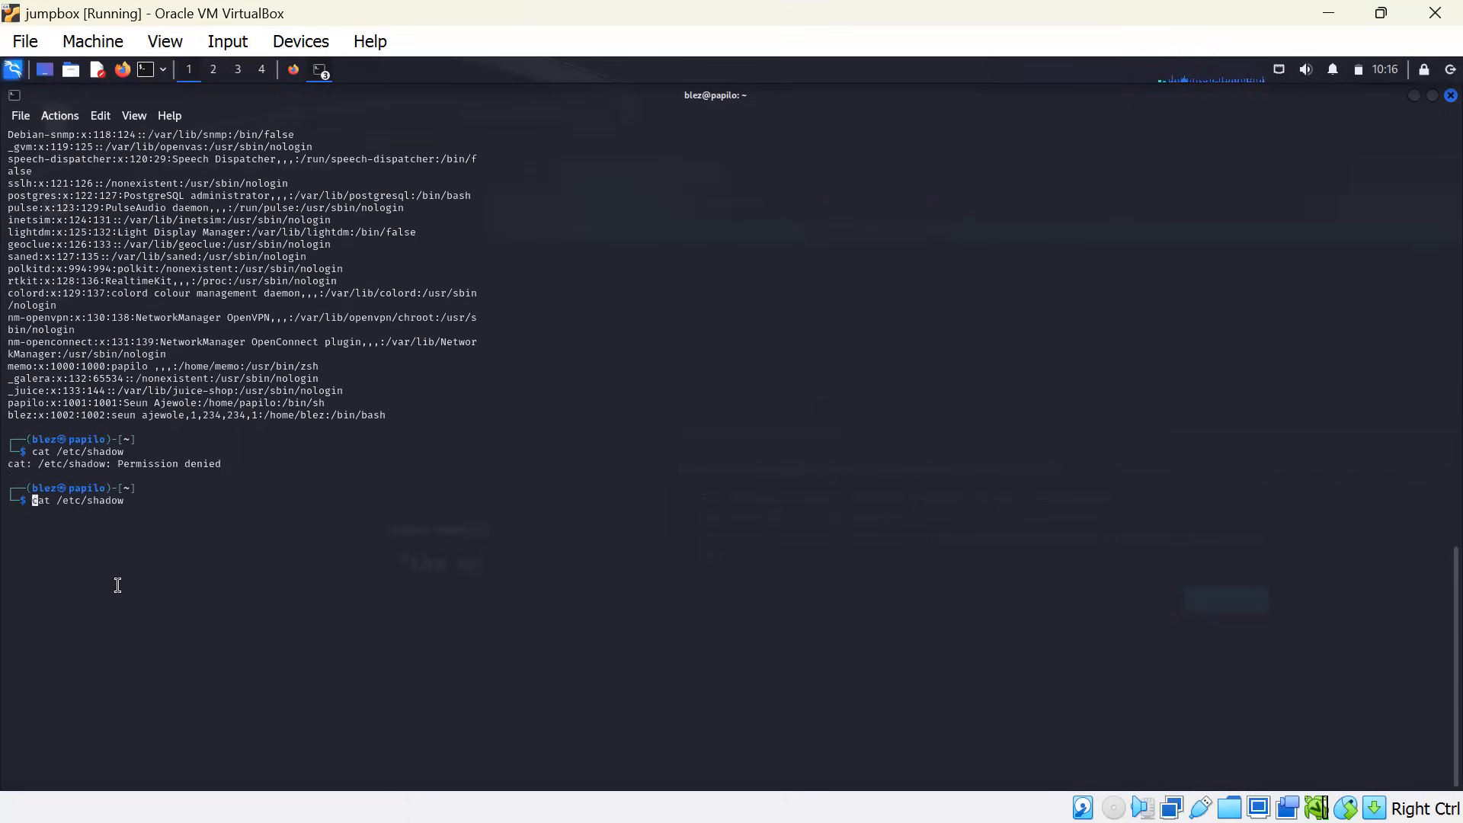
Step: Rerun cat /etc/shadow with sudo and submit blez's password
type("sudo")
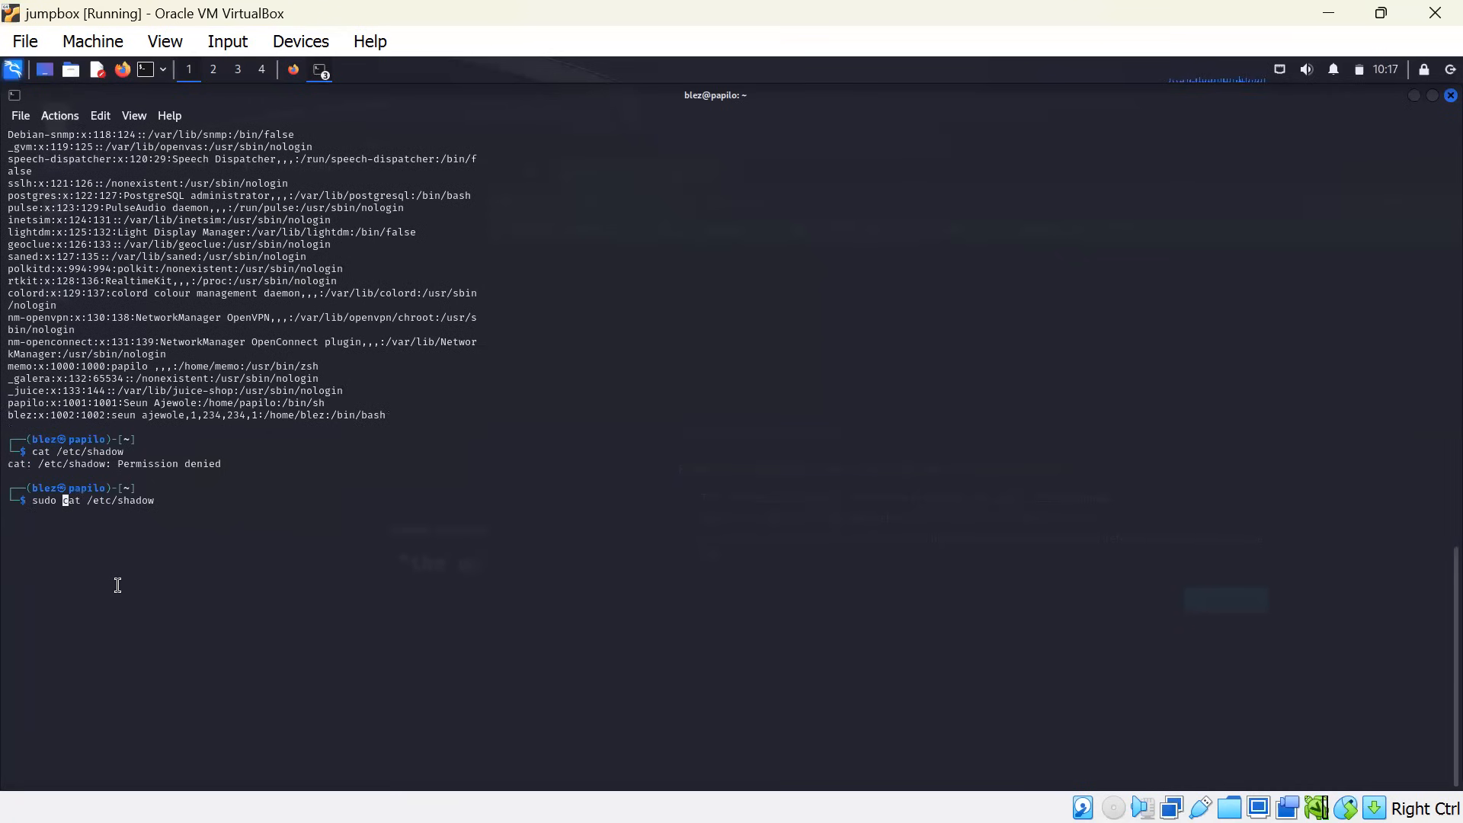
key("Return")
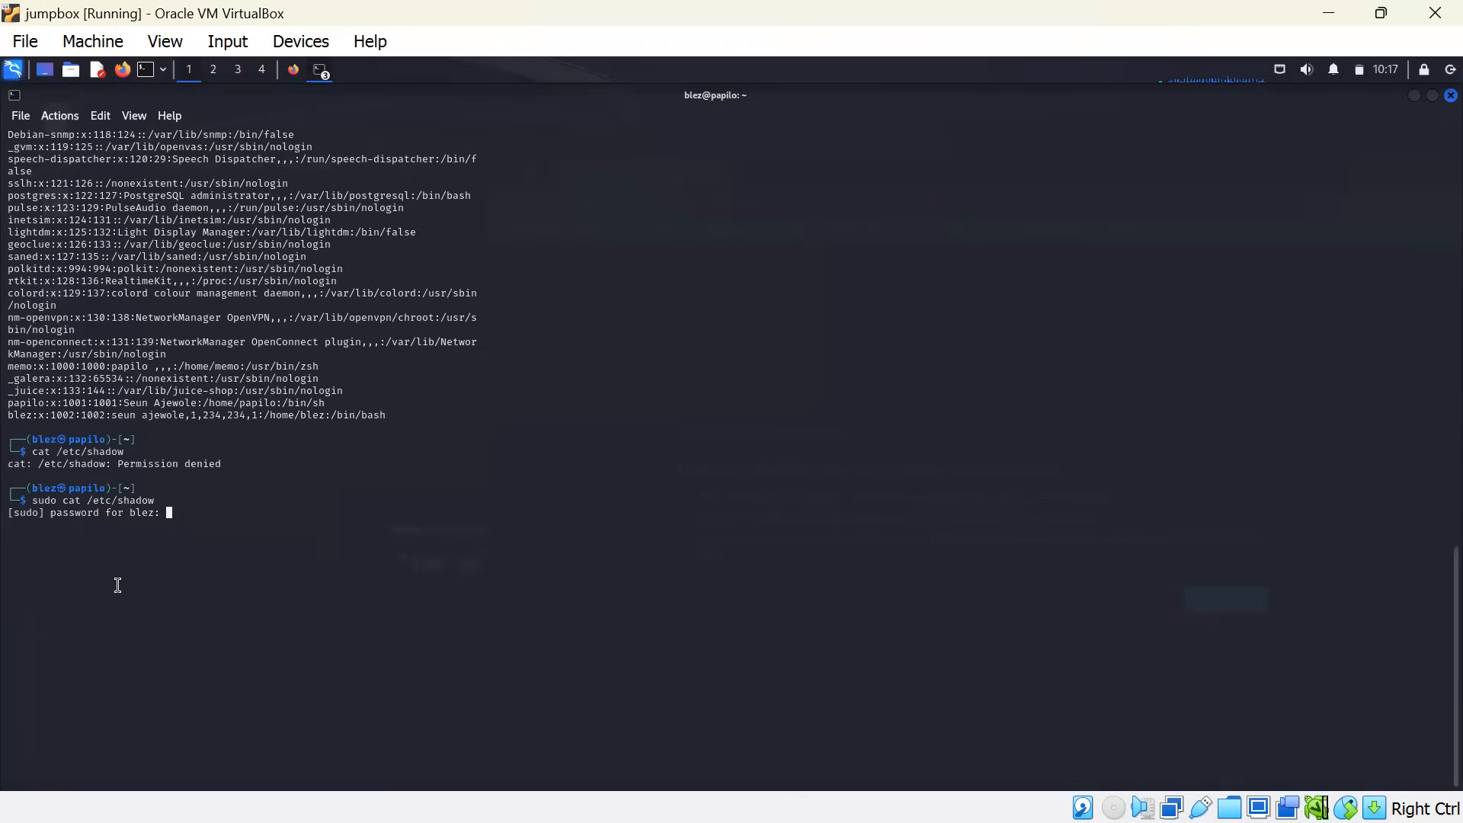
key("Return")
type("lez:$")
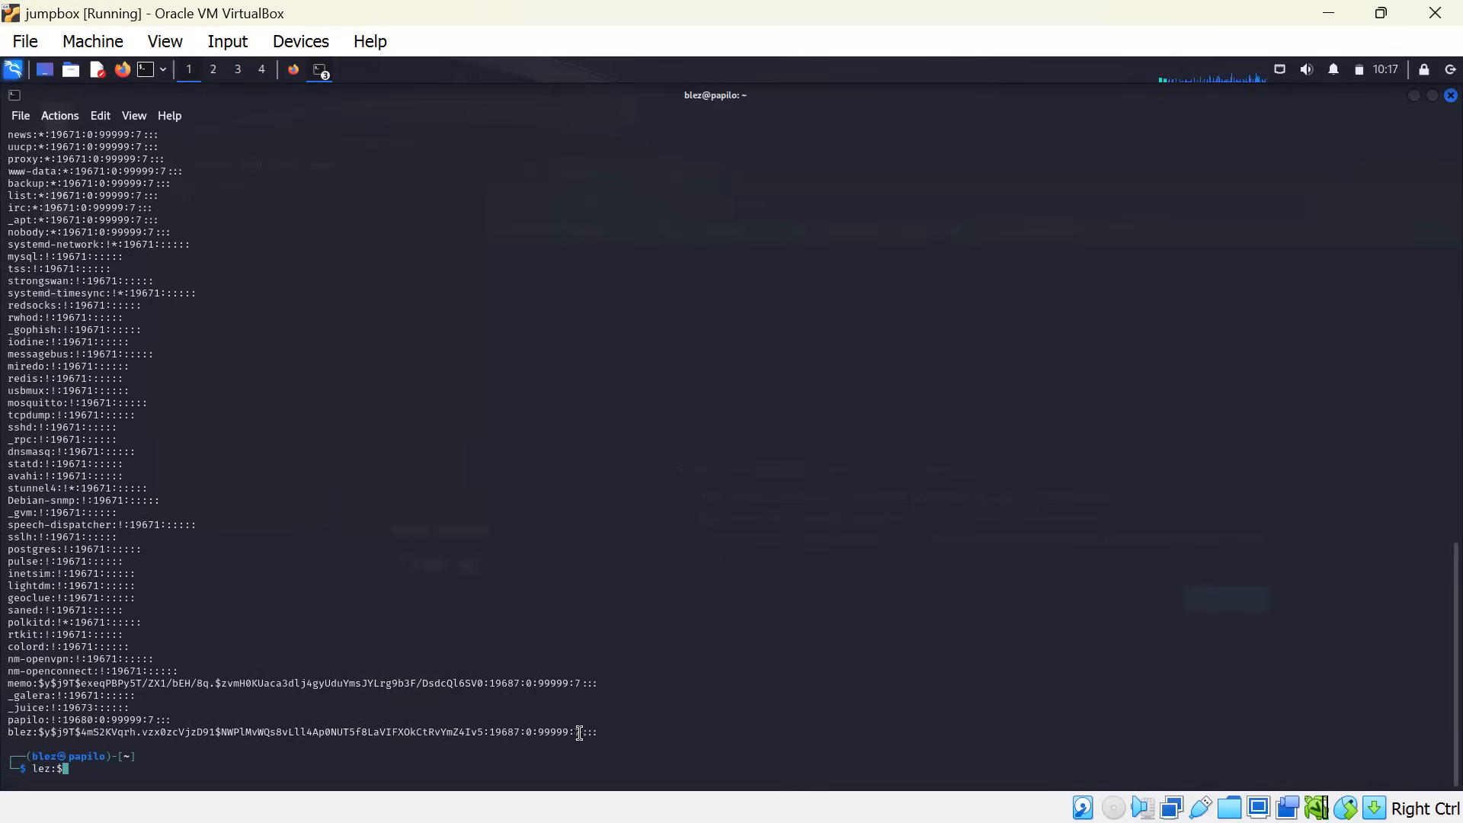
Step: Select blez's password hash in the shadow output and right-click to copy it
left_click_drag(294, 731, 578, 732)
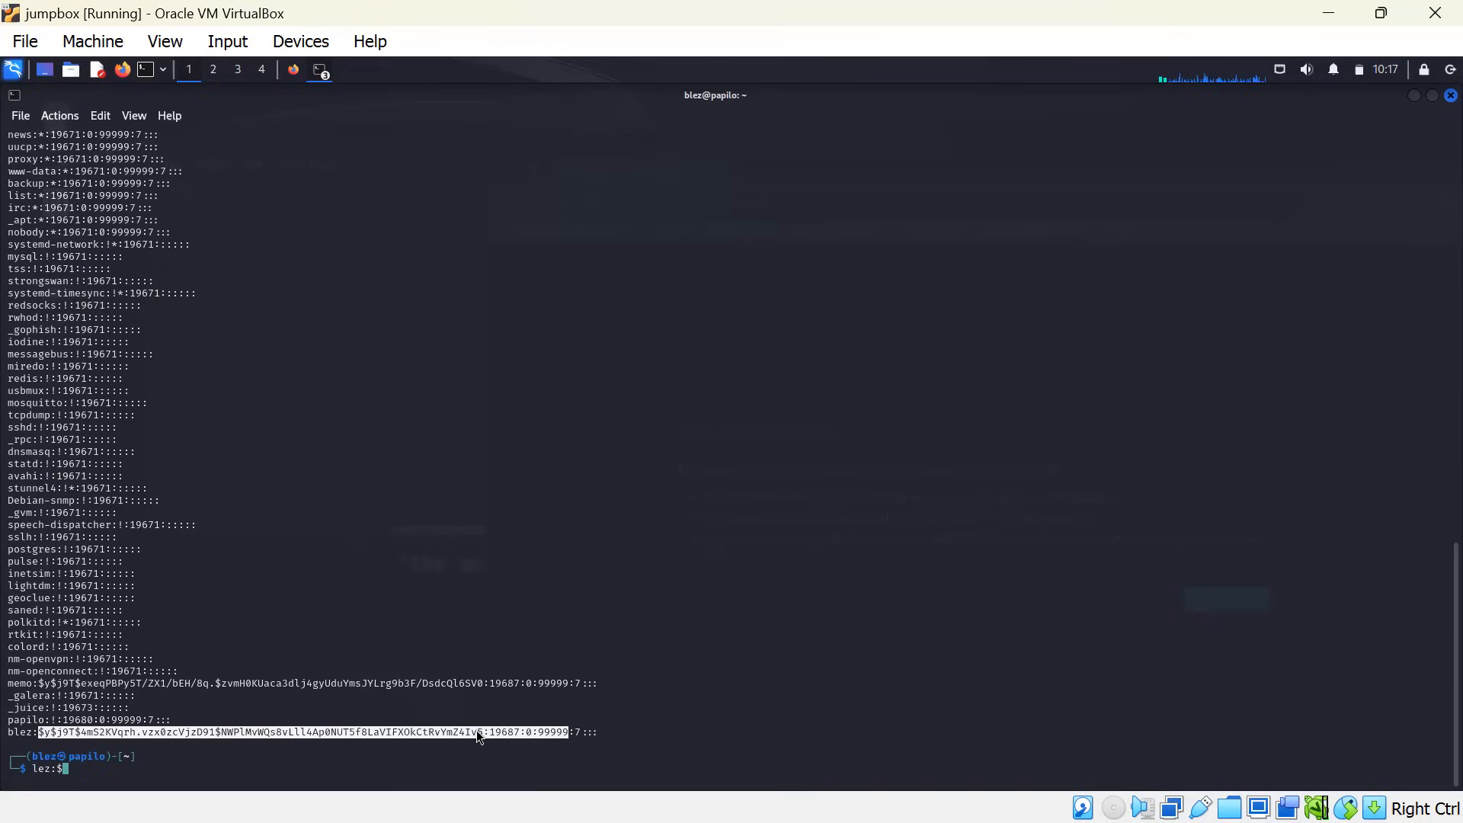
right_click(476, 737)
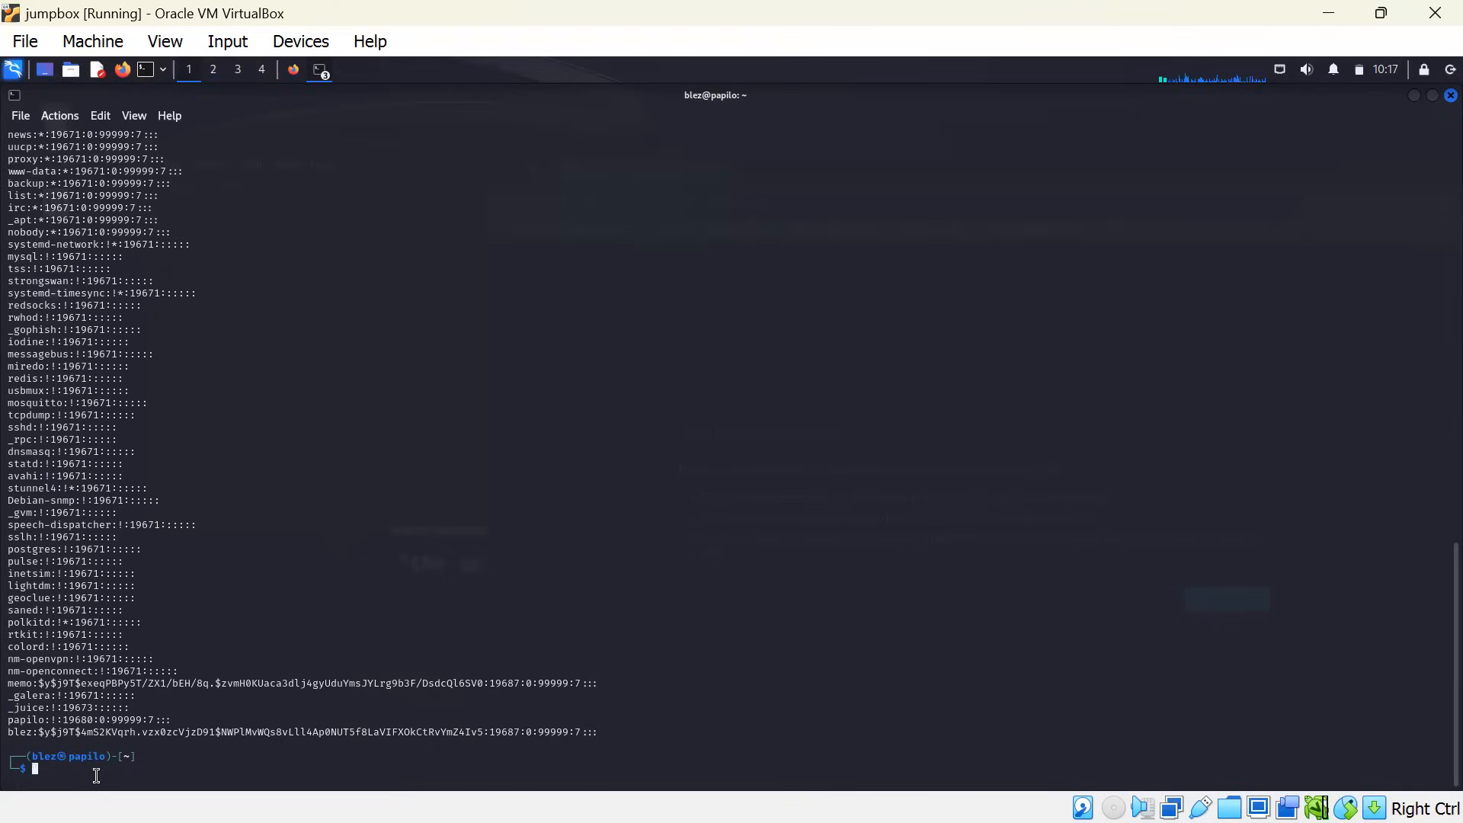
type("nano")
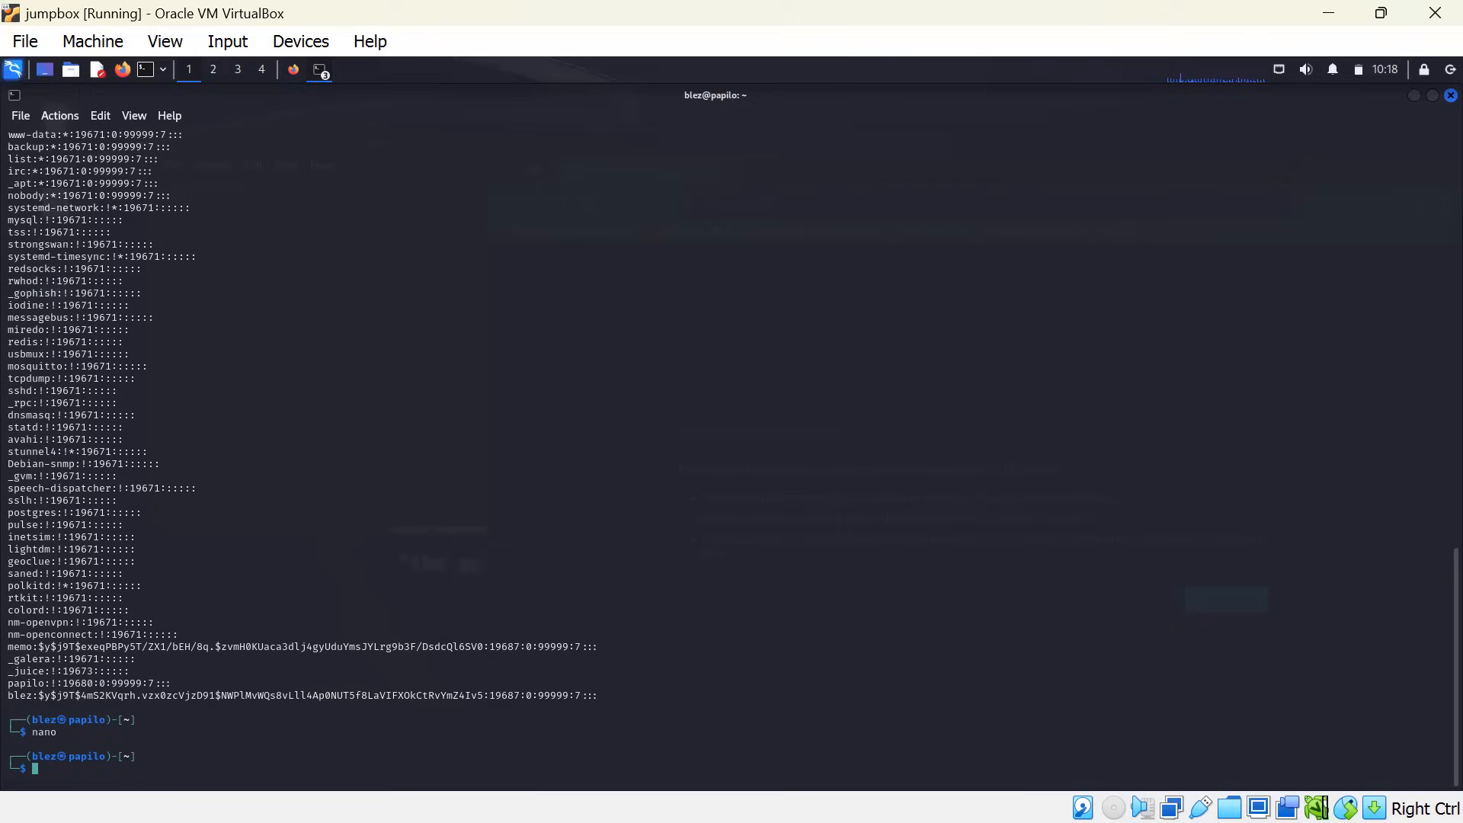
mouse_move(525, 761)
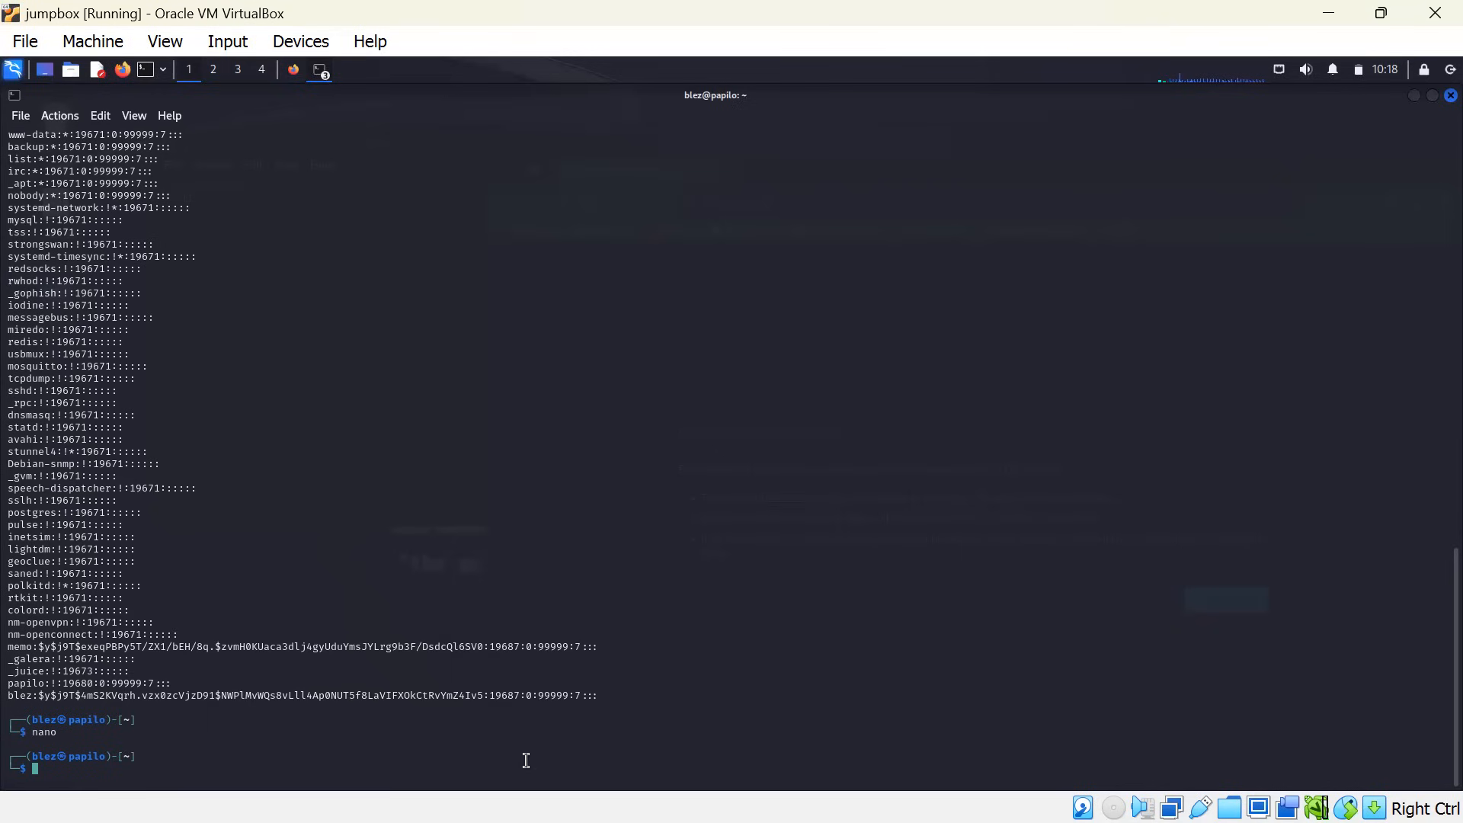